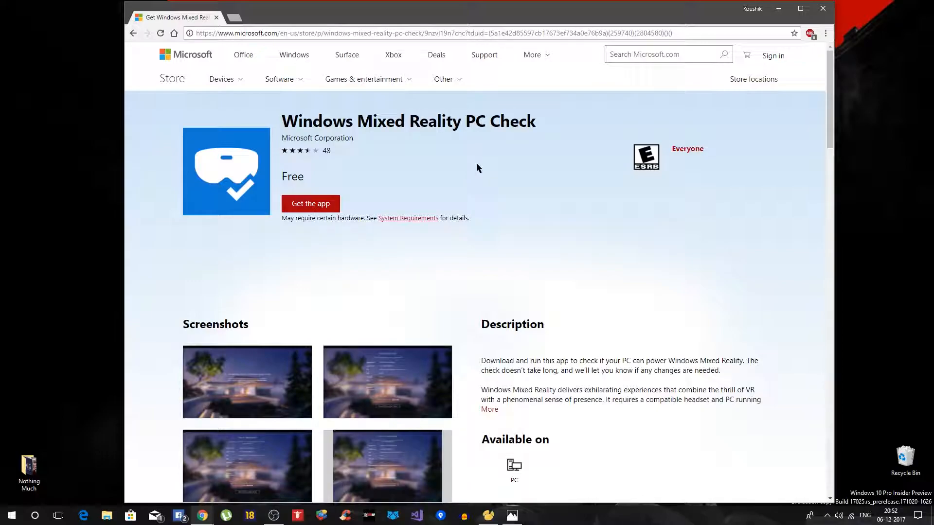
pyautogui.moveTo(401, 137)
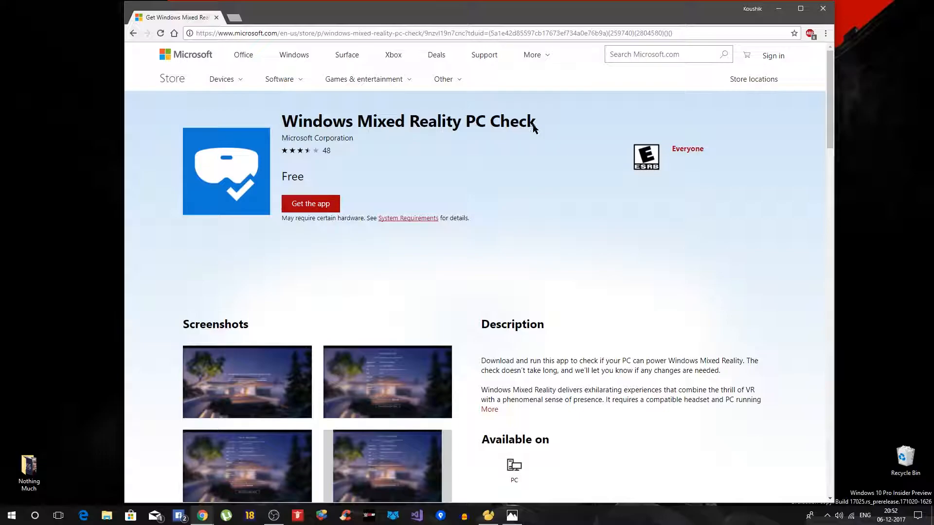
# Get Windows Mixed Reality PC Check from the web store and open it in the Microsoft Store app
pyautogui.click(310, 203)
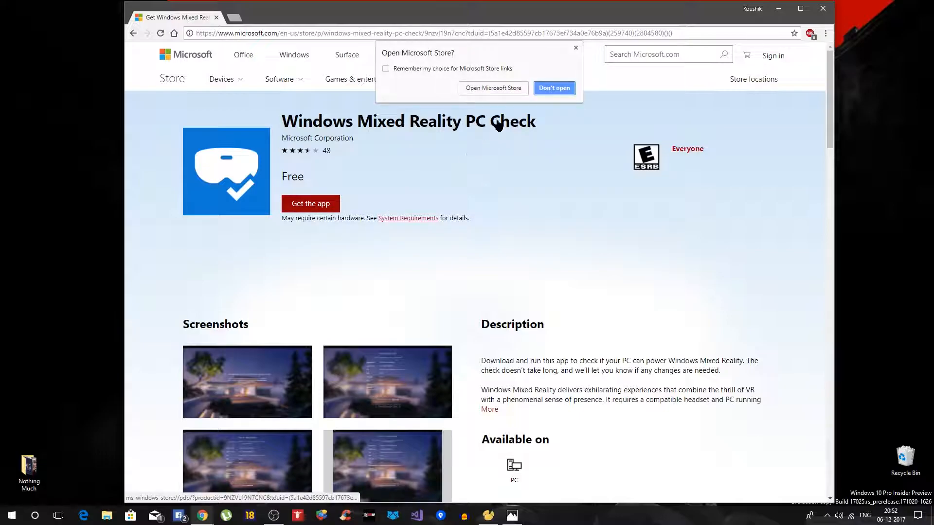
pyautogui.click(492, 88)
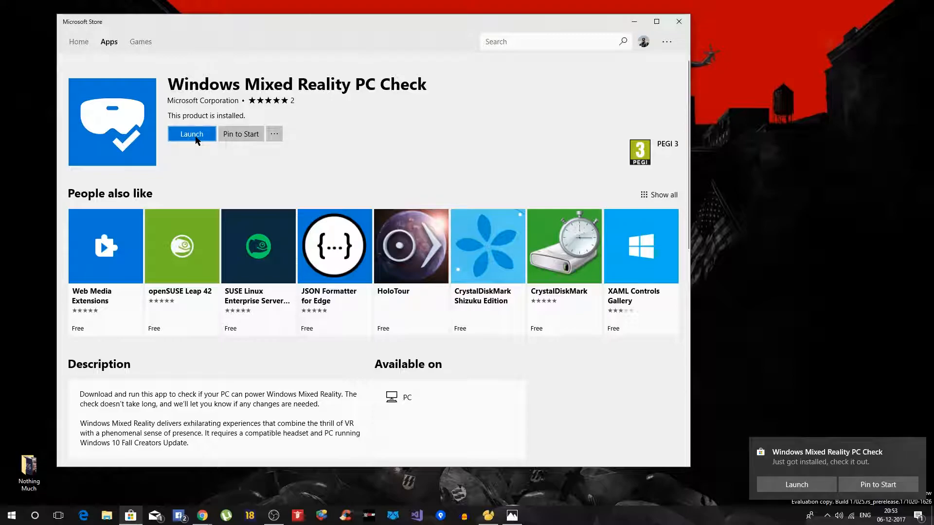
# Launch the installed Windows Mixed Reality PC Check app from its Store page
pyautogui.click(191, 134)
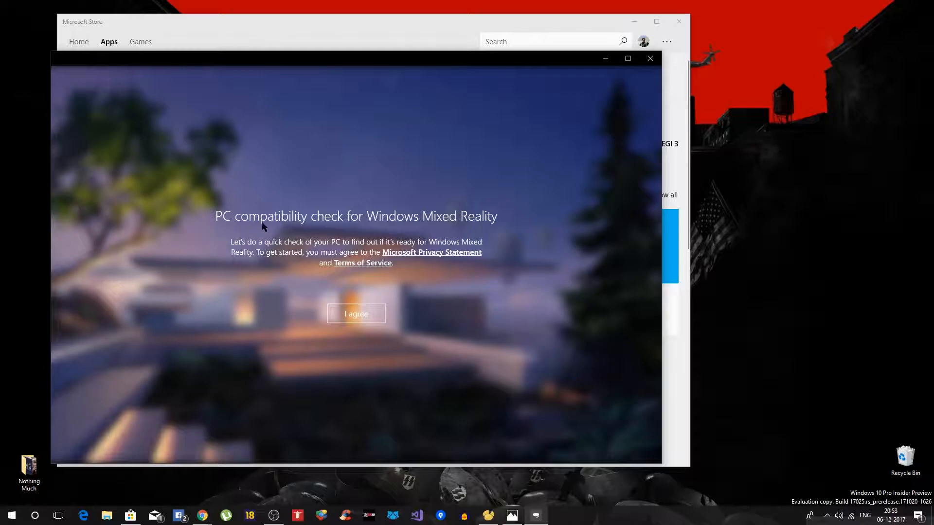
pyautogui.moveTo(366, 227)
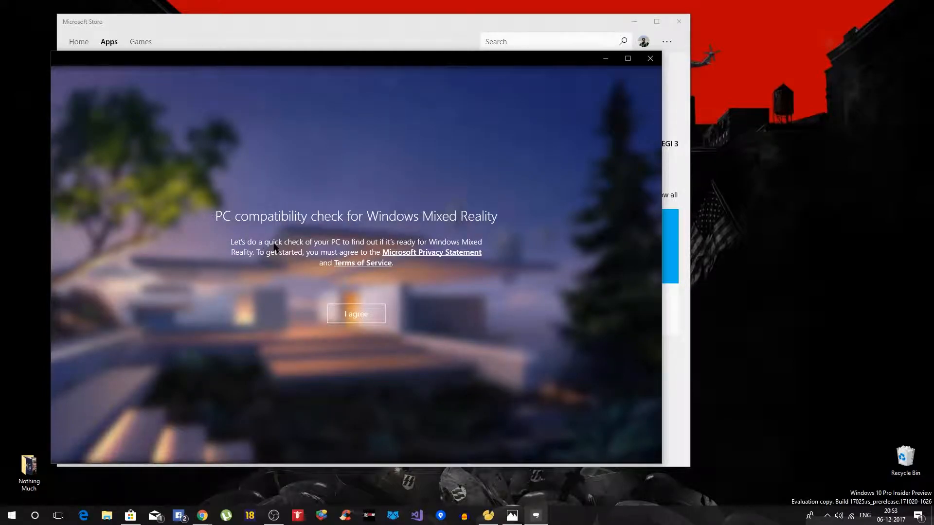
pyautogui.moveTo(348, 249)
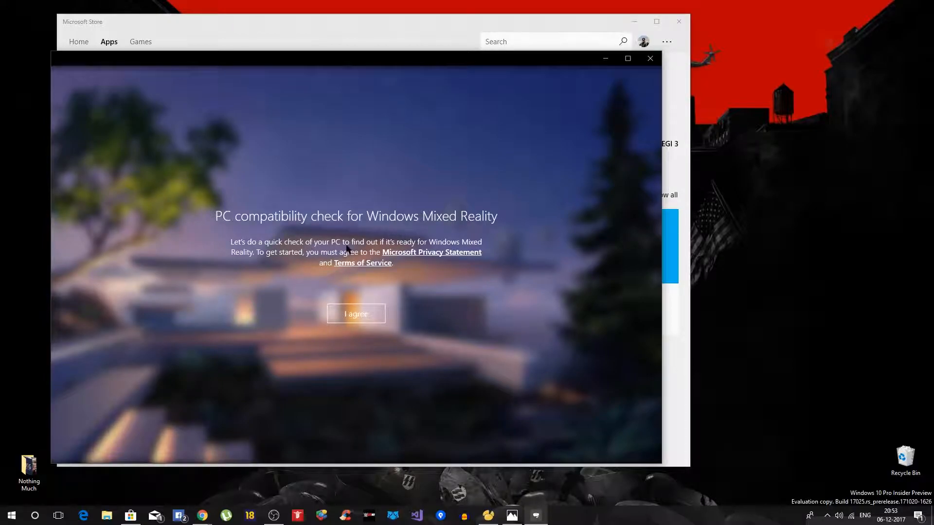
pyautogui.moveTo(458, 251)
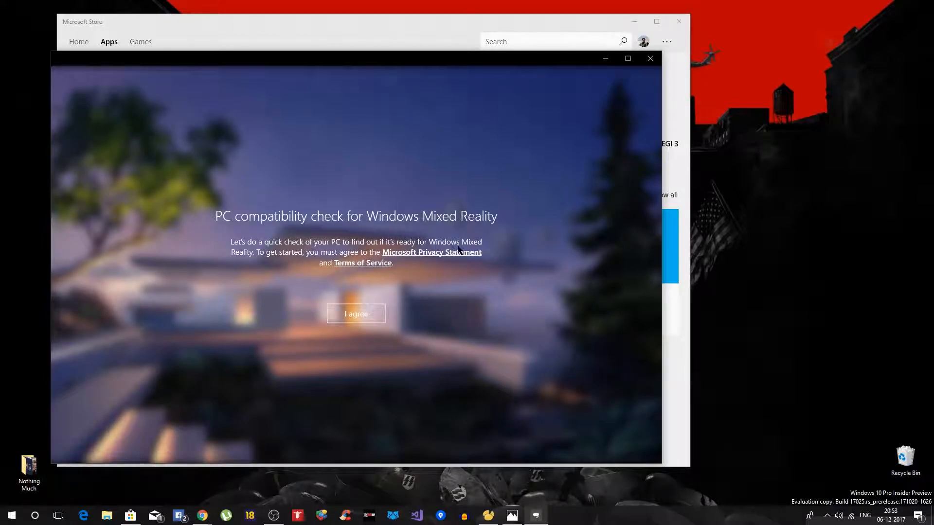
pyautogui.moveTo(492, 249)
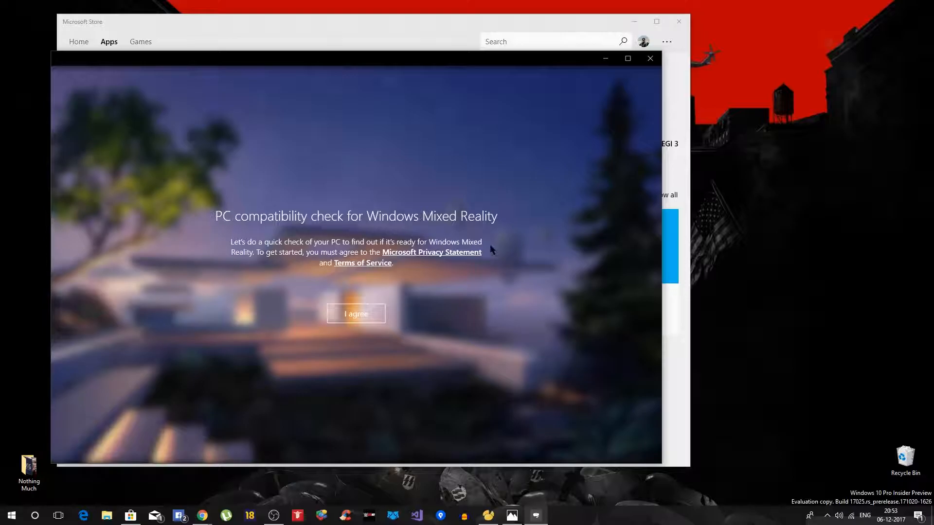
# Agree to the terms to run the check, then open help for the failed USB requirement
pyautogui.click(356, 313)
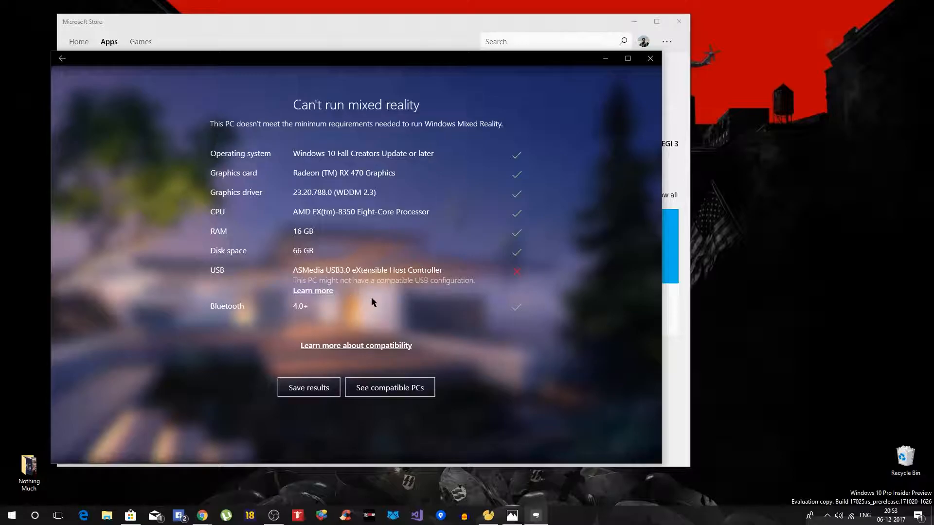
pyautogui.moveTo(340, 286)
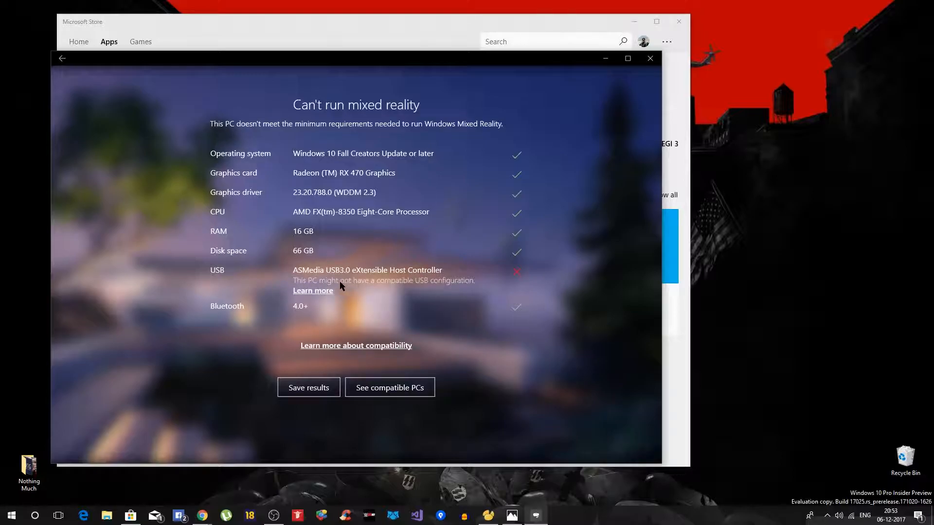
pyautogui.moveTo(467, 286)
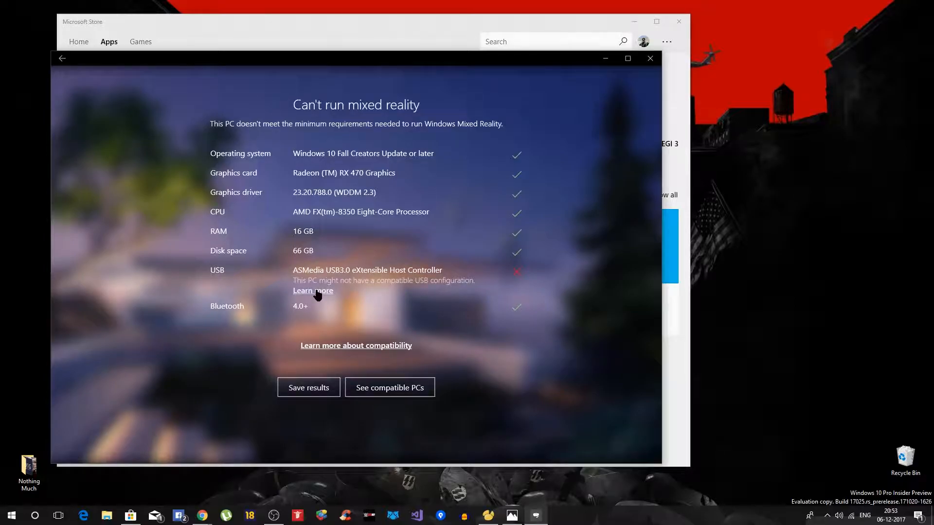
pyautogui.click(313, 291)
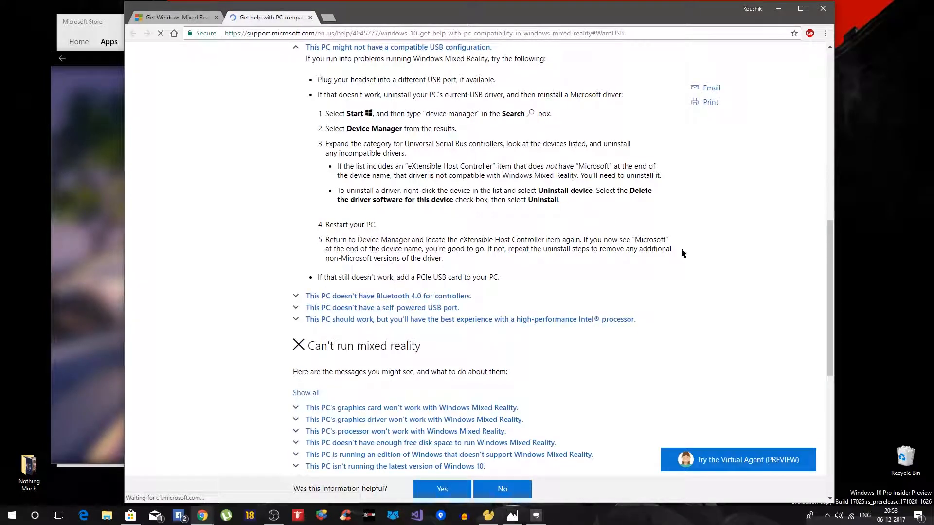
# Scroll the Microsoft support article to read the USB compatibility and driver fix section
pyautogui.scroll(-3)
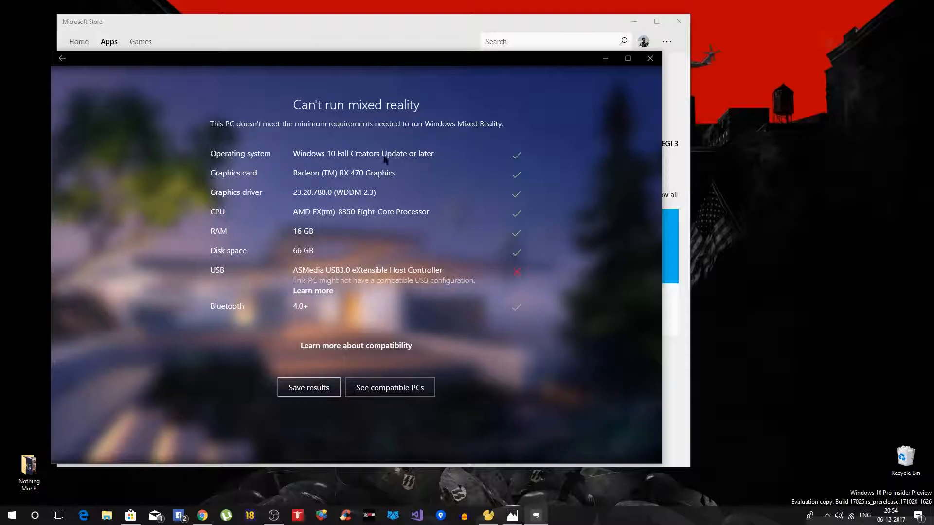
pyautogui.moveTo(465, 212)
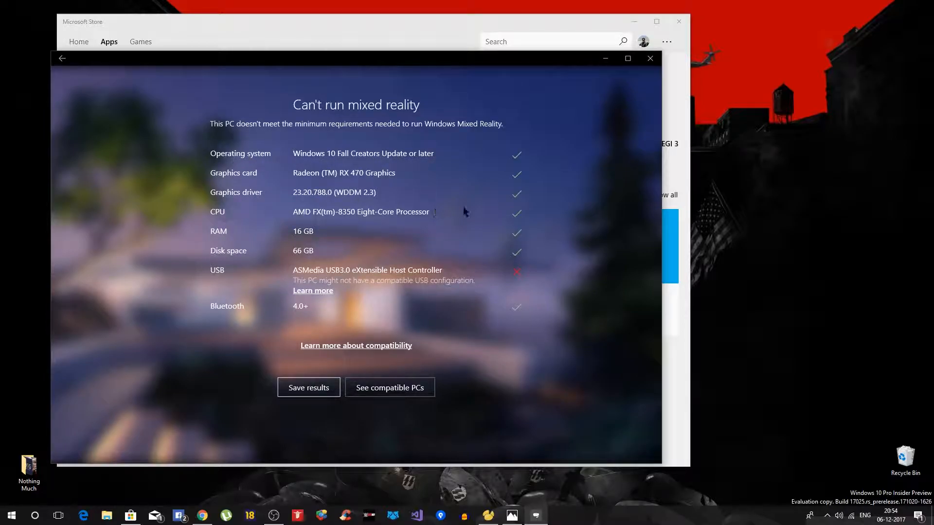
pyautogui.moveTo(353, 176)
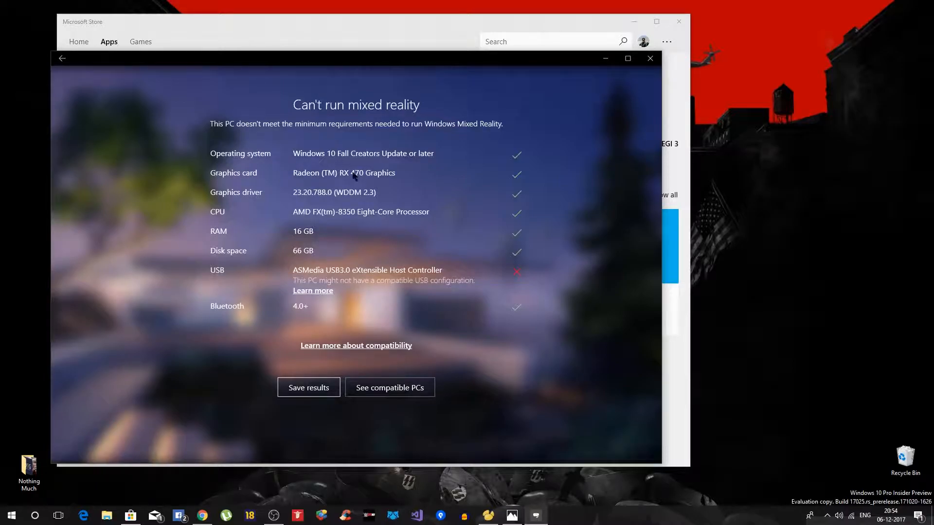
pyautogui.moveTo(325, 210)
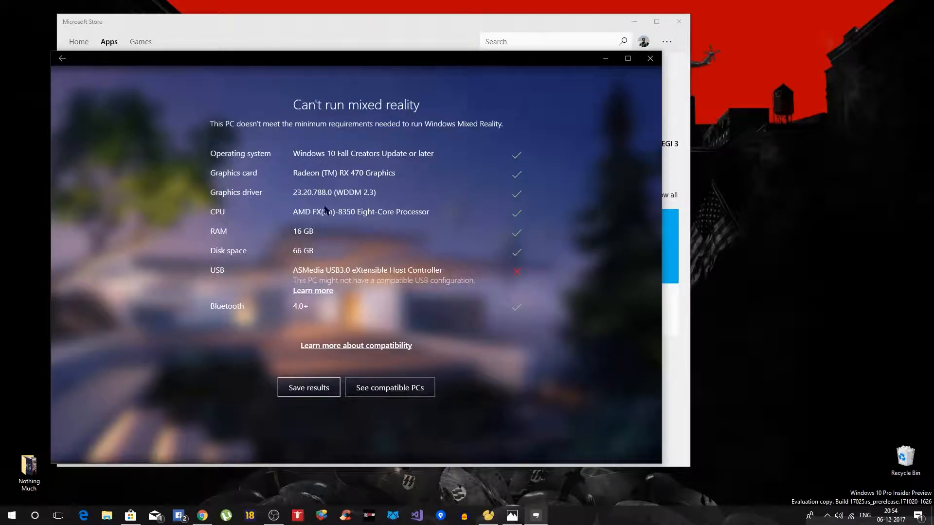
pyautogui.moveTo(238, 216)
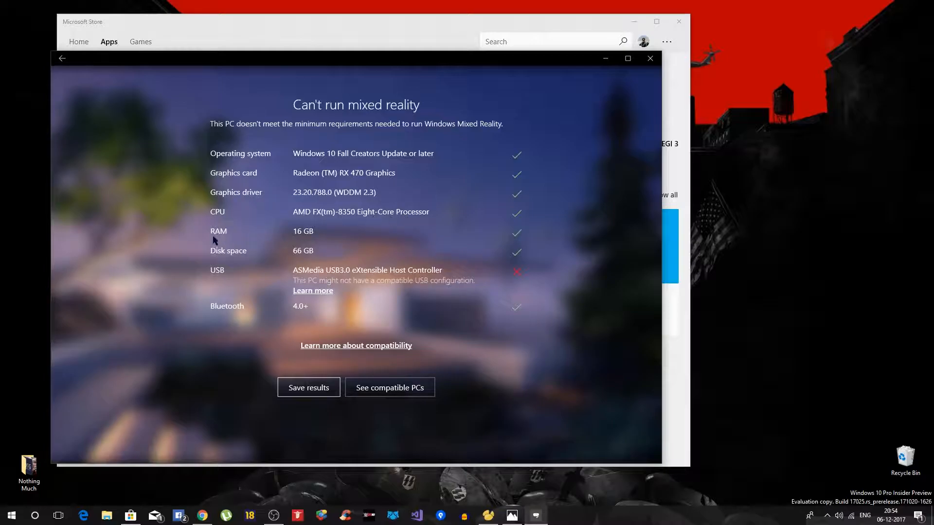
pyautogui.moveTo(472, 349)
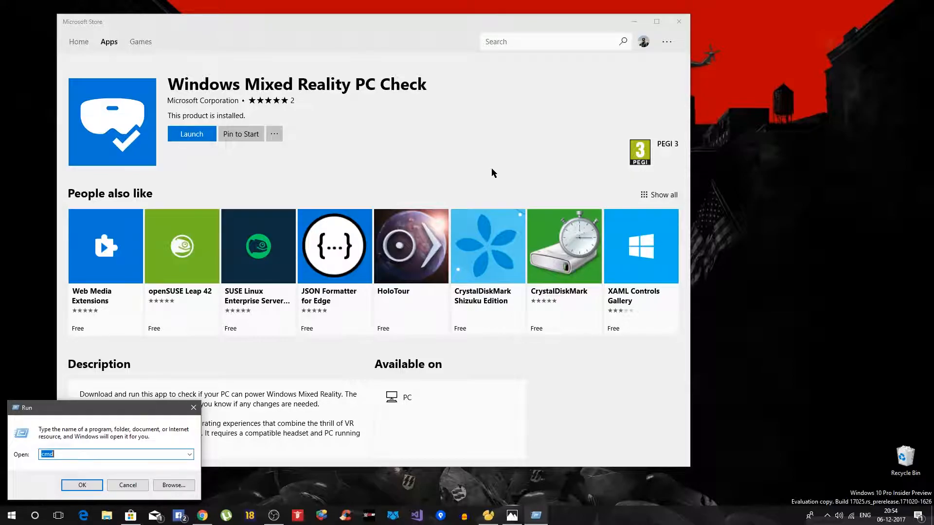
# Run regedit from the Run dialog to launch Registry Editor
pyautogui.write('regedit')
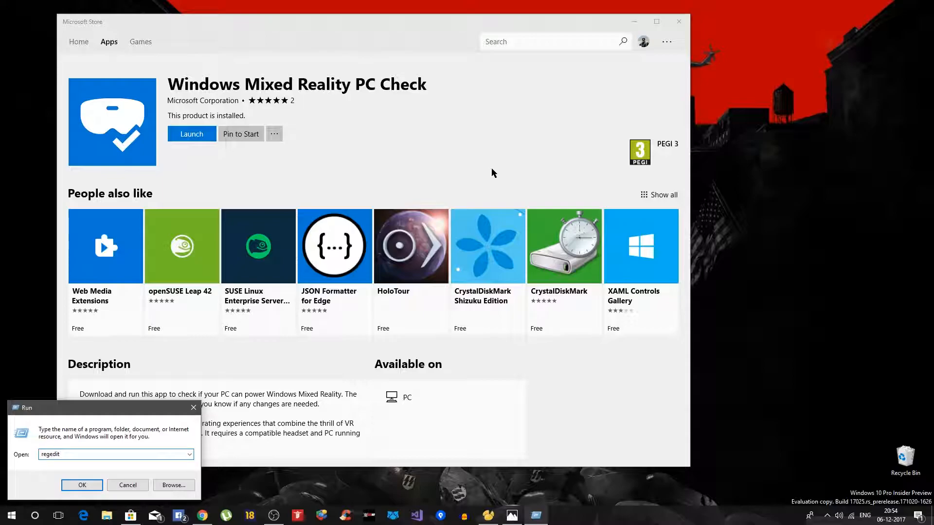
pyautogui.click(82, 485)
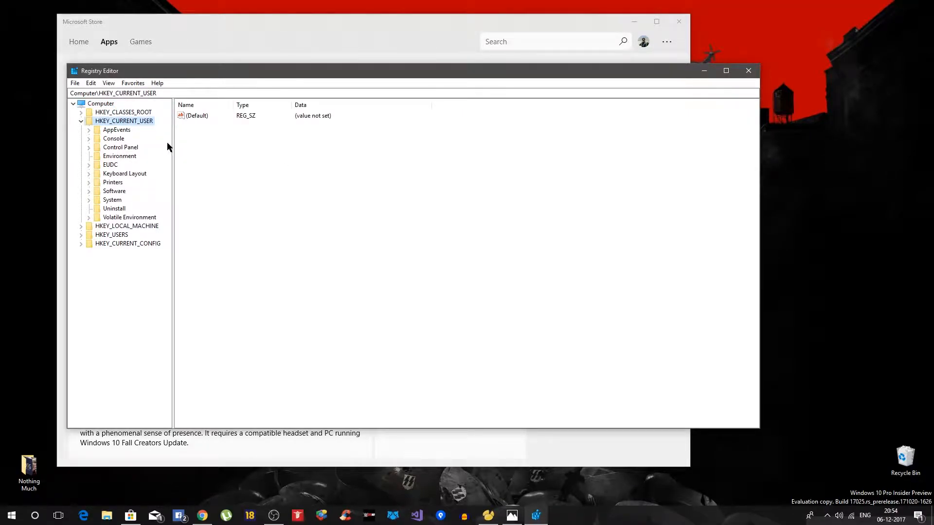
# Navigate to HKCU\Software\Microsoft\Windows\CurrentVersion\Holographic and open its first-run value
pyautogui.click(114, 190)
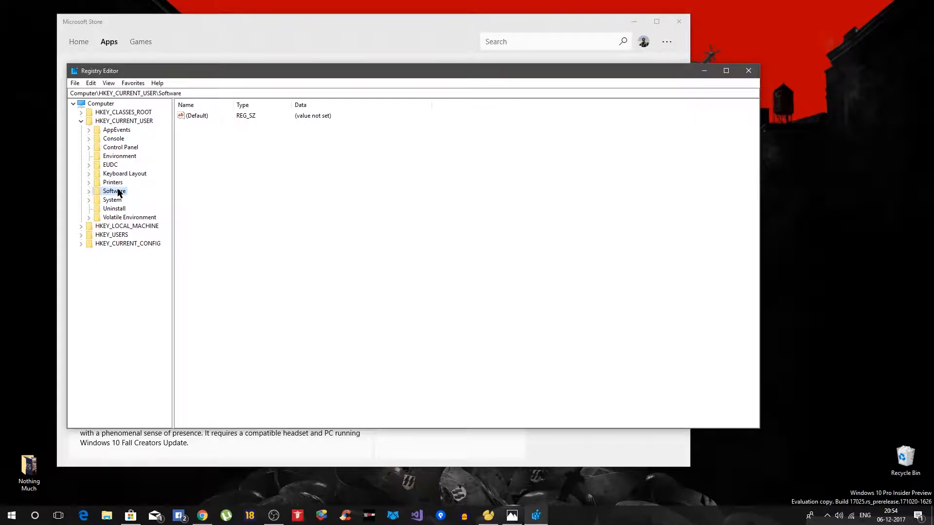
pyautogui.click(88, 190)
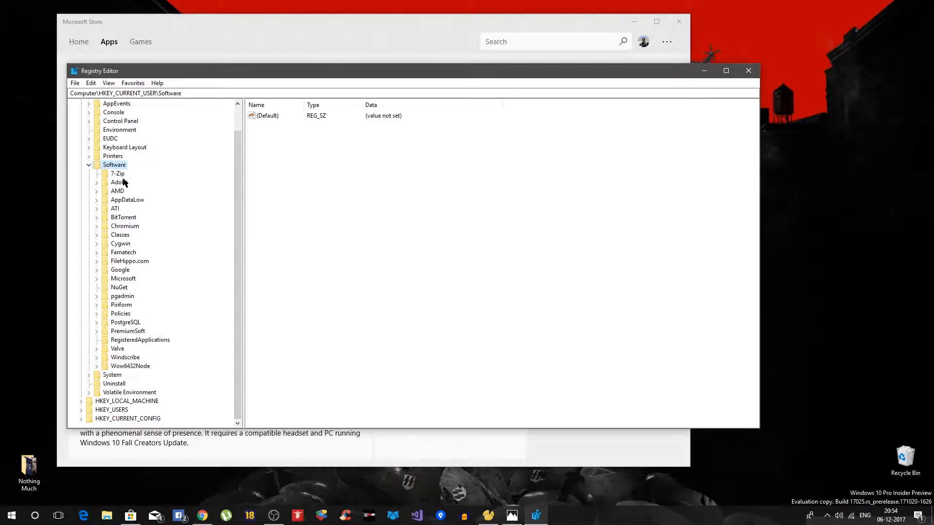
pyautogui.moveTo(141, 351)
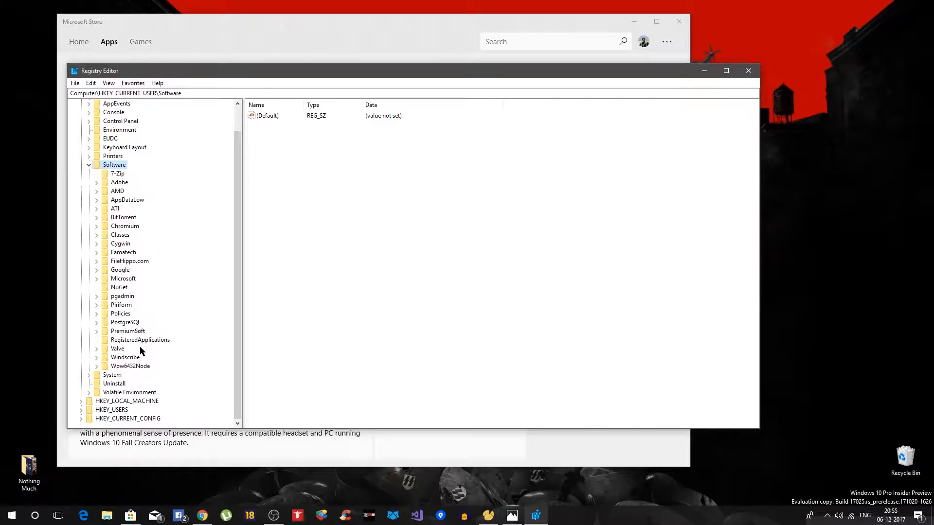
pyautogui.click(123, 278)
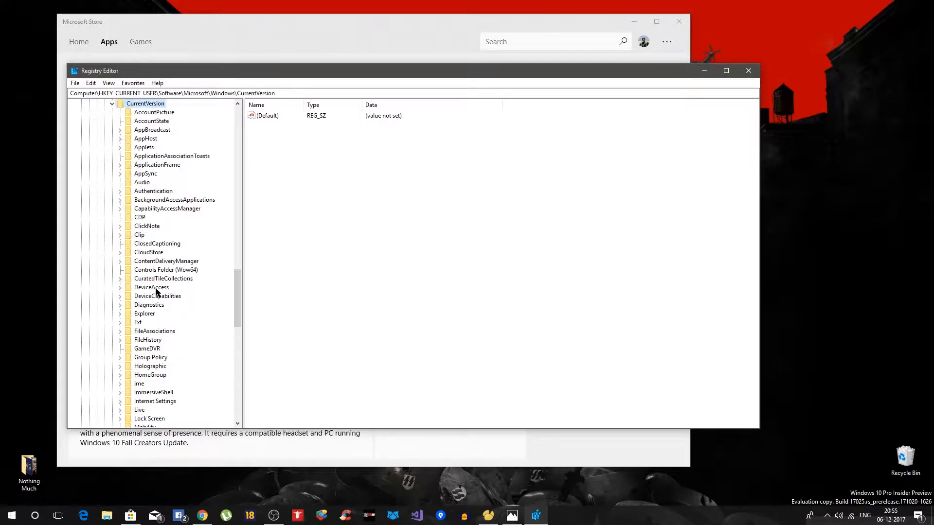
pyautogui.moveTo(215, 292)
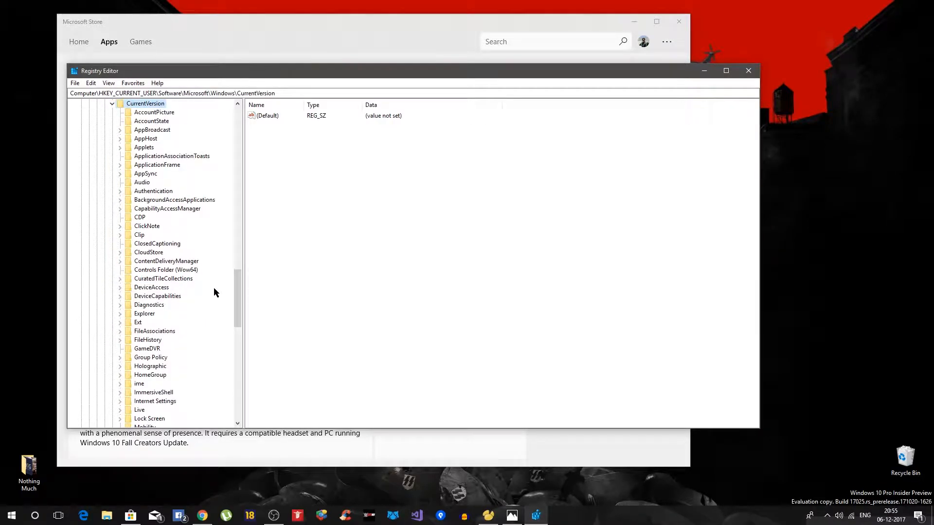
pyautogui.click(150, 366)
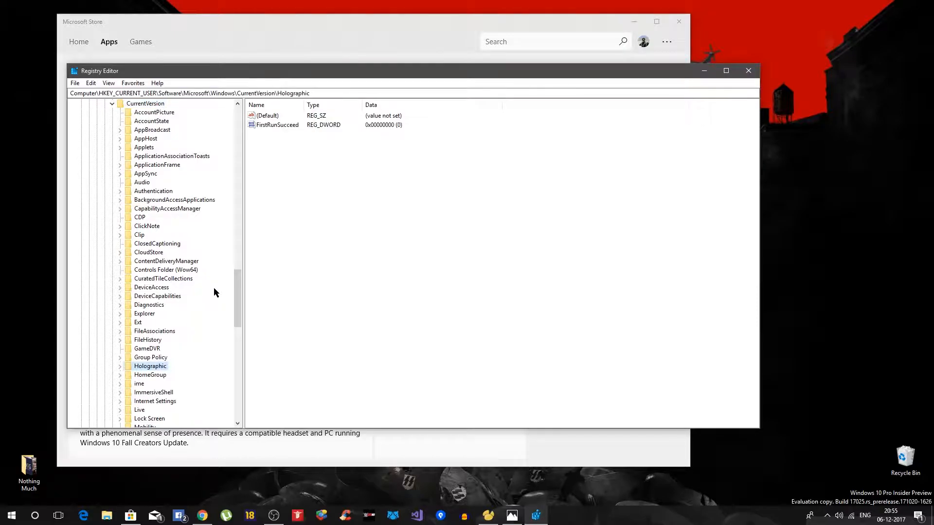
pyautogui.click(120, 366)
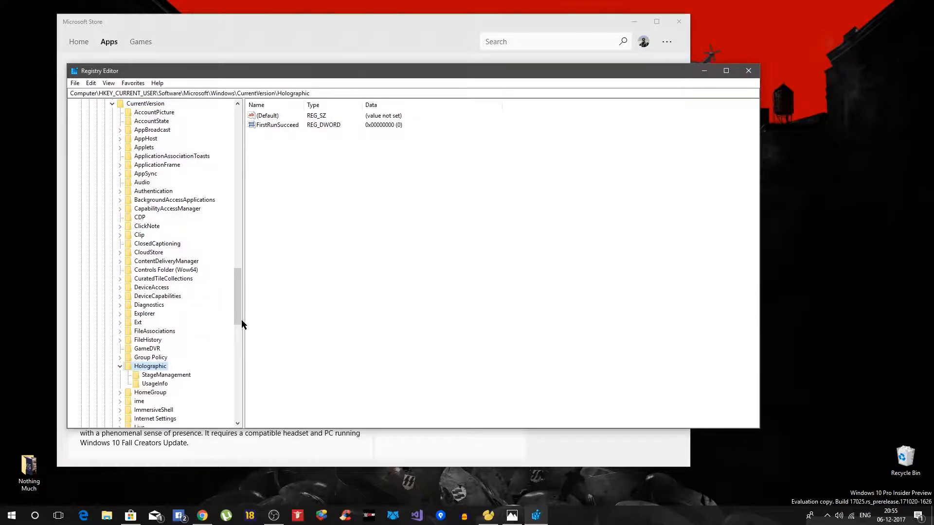
pyautogui.doubleClick(276, 125)
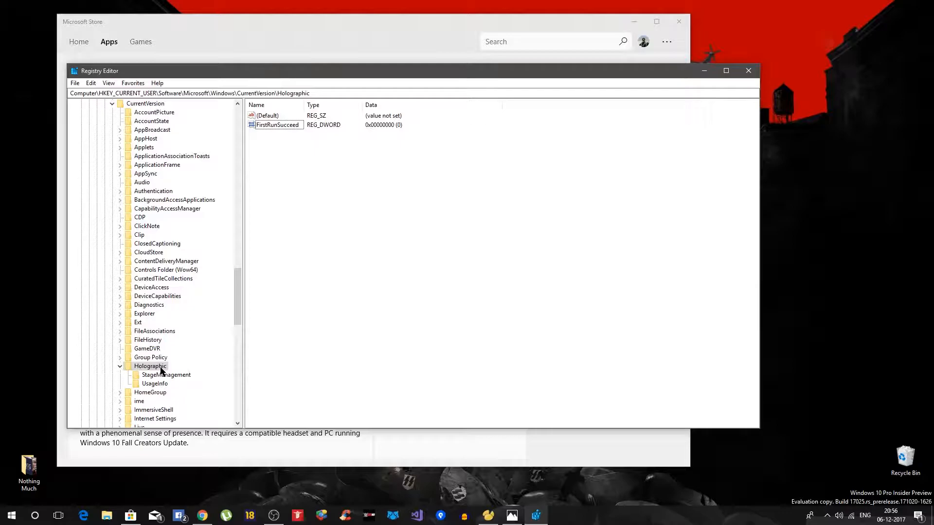
# Name the Holographic DWORD FirstRunSucceeded and set its value data to 1
pyautogui.click(277, 124)
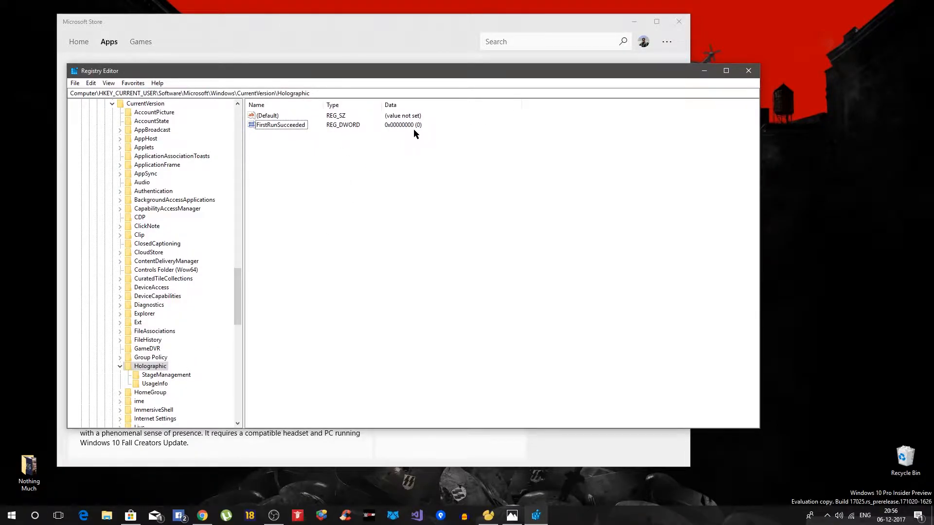
pyautogui.click(280, 124)
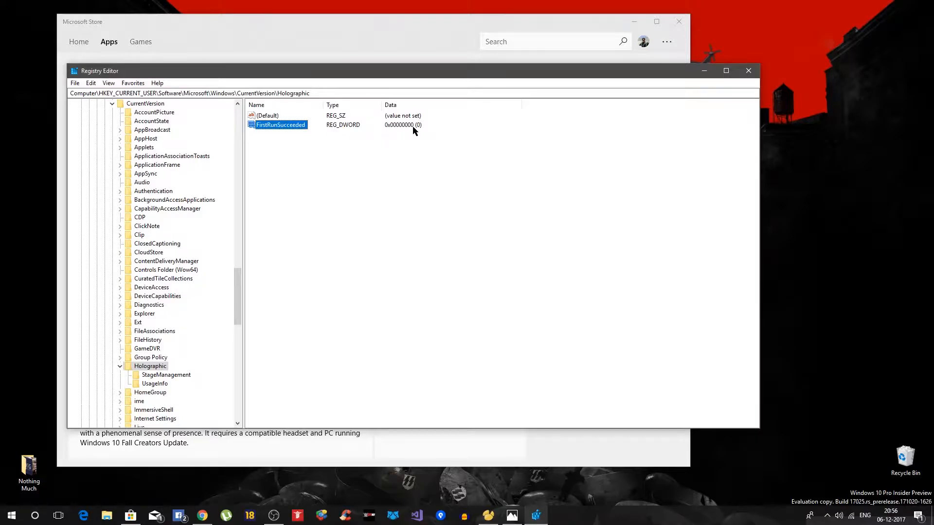
pyautogui.doubleClick(277, 125)
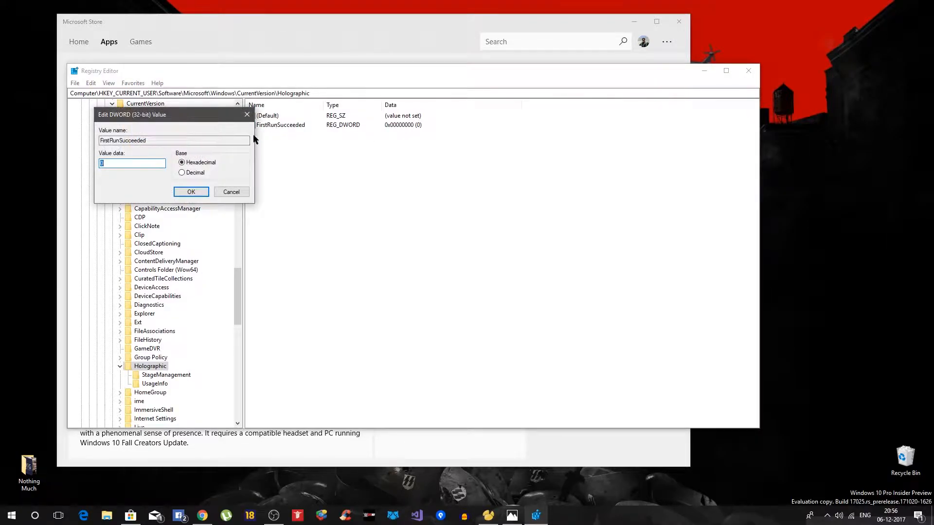
pyautogui.click(190, 191)
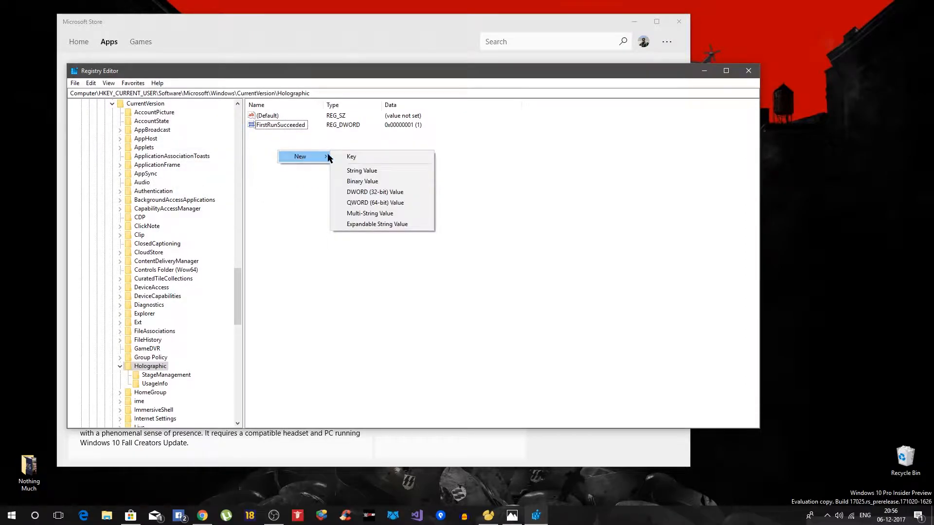
pyautogui.moveTo(375, 192)
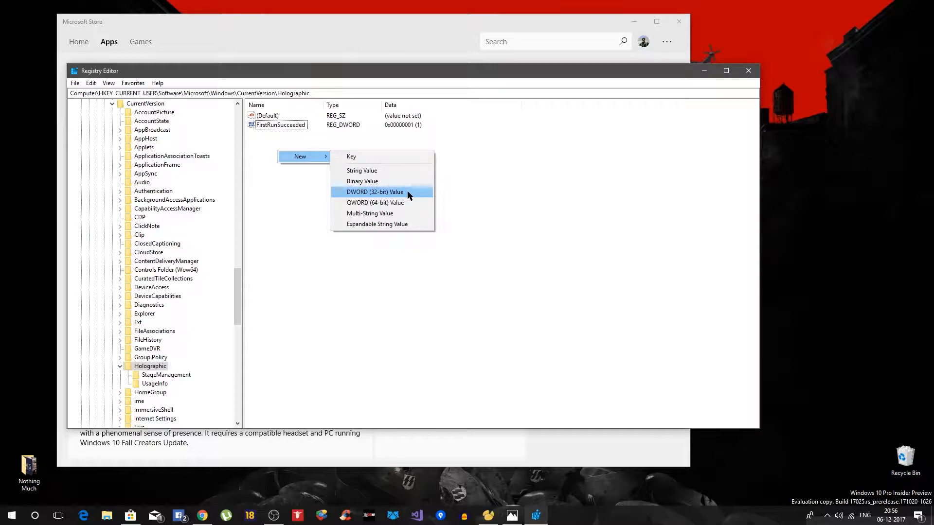
pyautogui.click(374, 192)
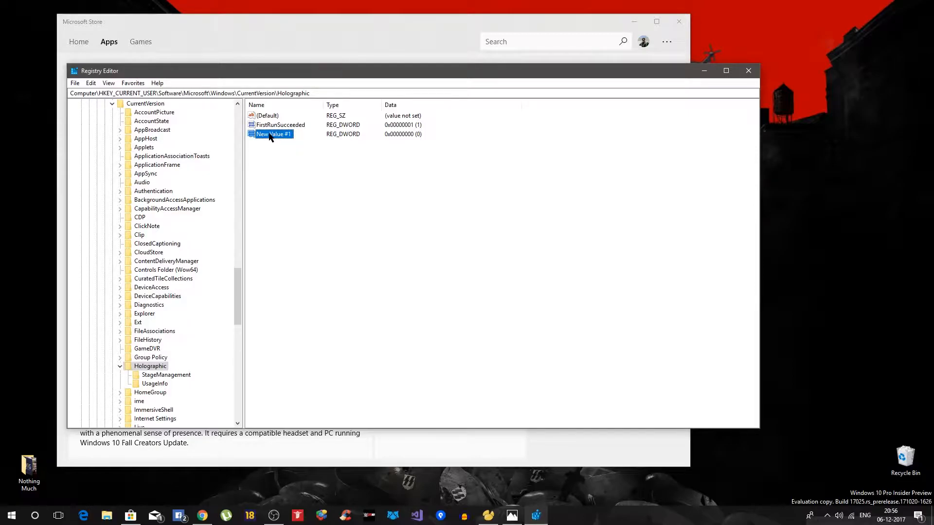
pyautogui.press('Delete')
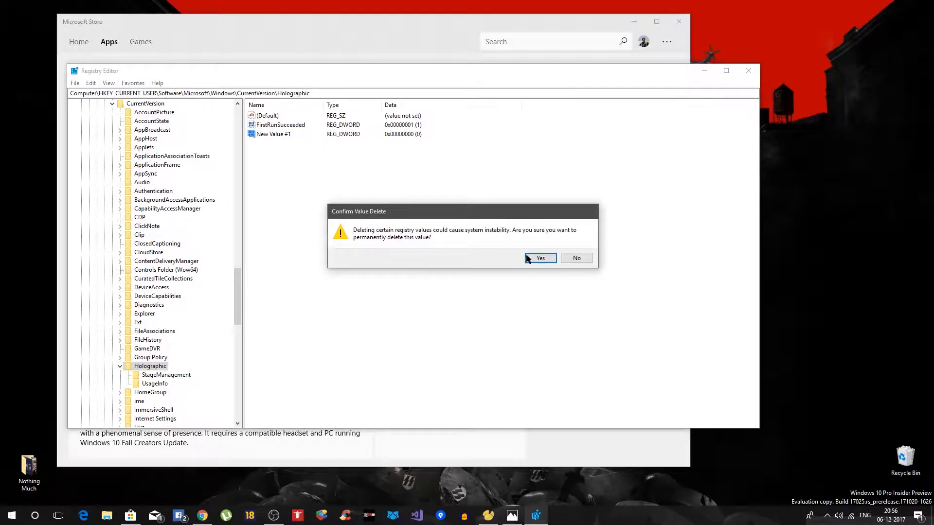
pyautogui.click(539, 258)
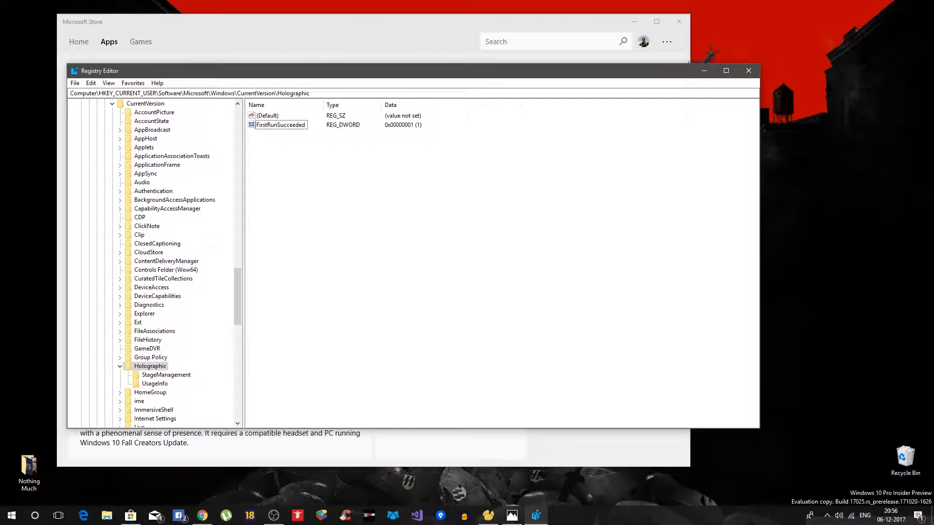
# Open Mixed reality in Windows Settings via Start, then return to Registry Editor
pyautogui.click(10, 516)
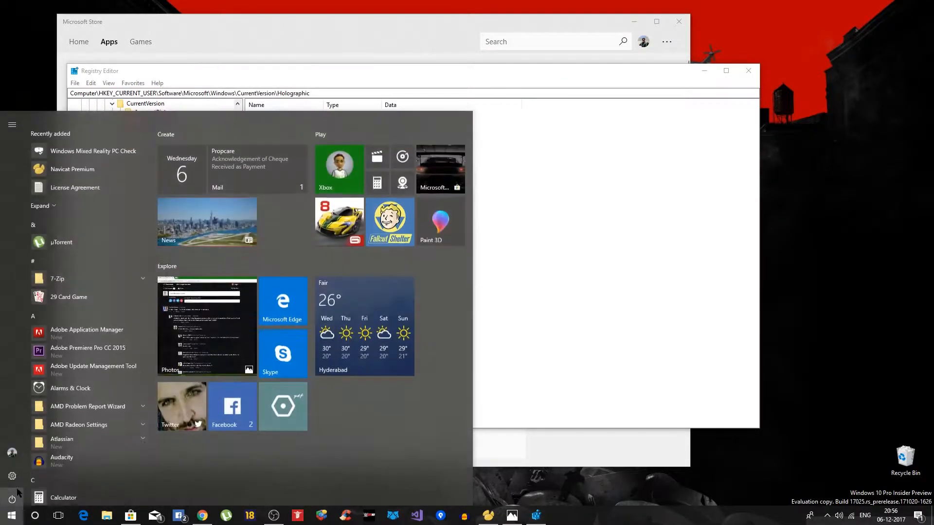
pyautogui.click(11, 476)
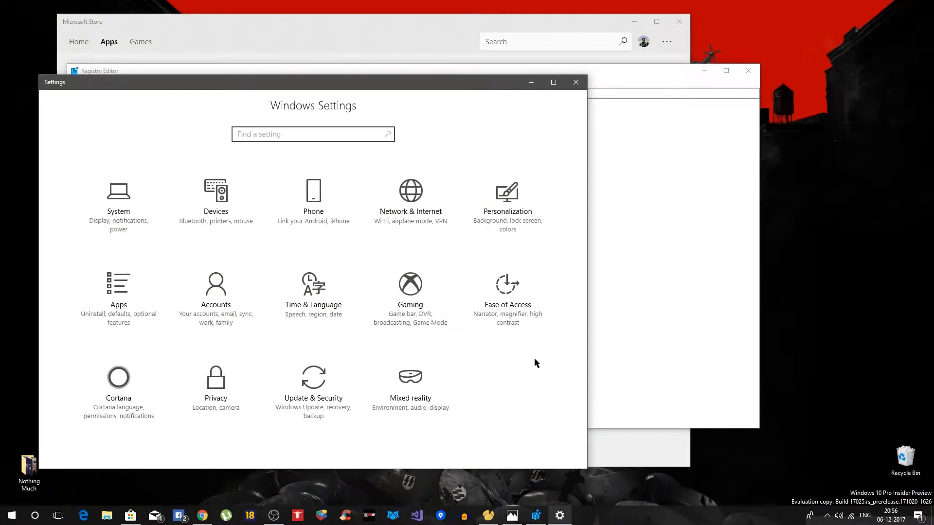
pyautogui.moveTo(477, 399)
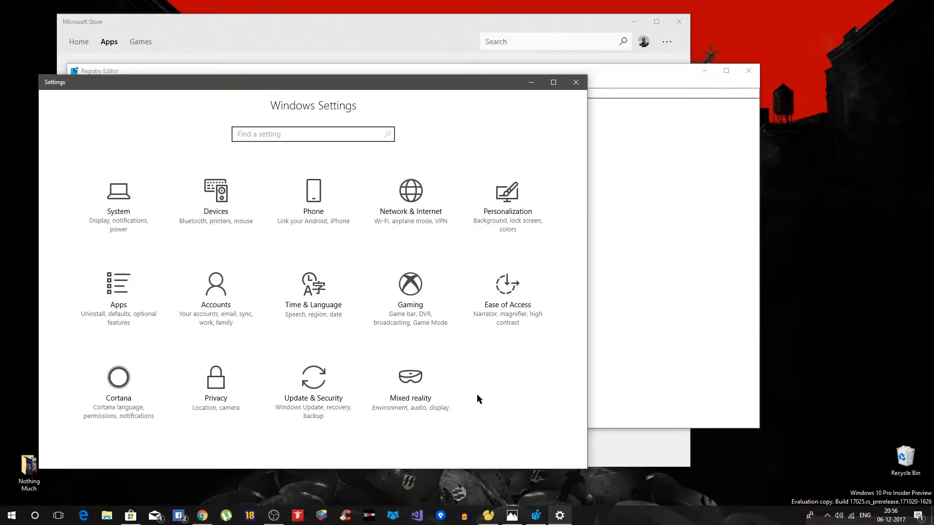
pyautogui.moveTo(409, 411)
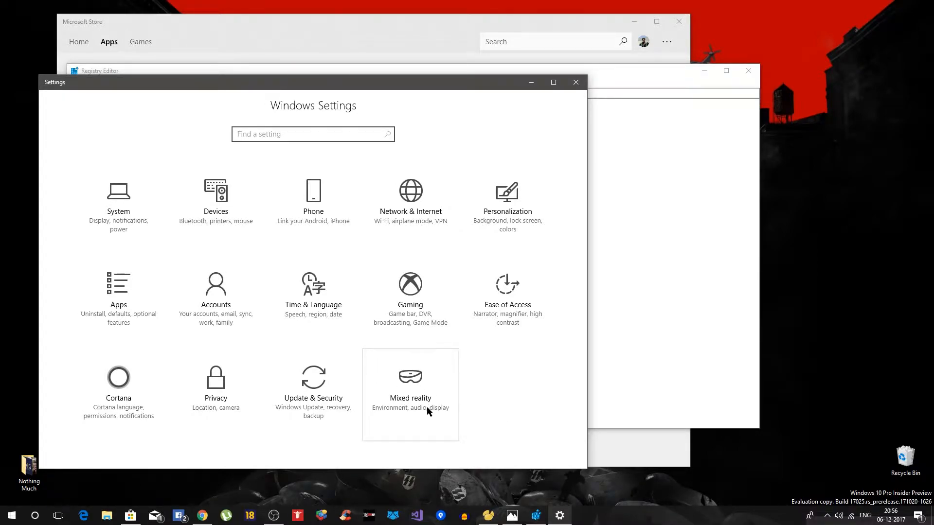
pyautogui.click(410, 393)
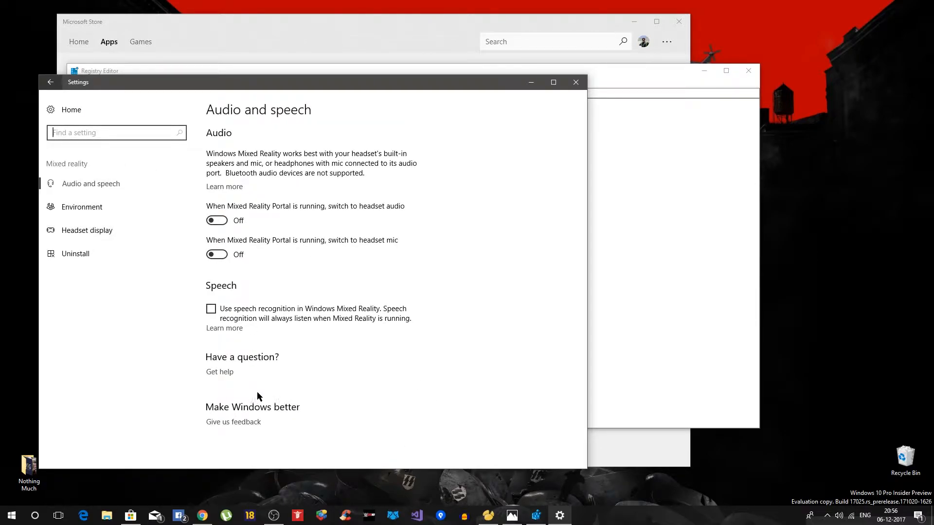
pyautogui.click(50, 82)
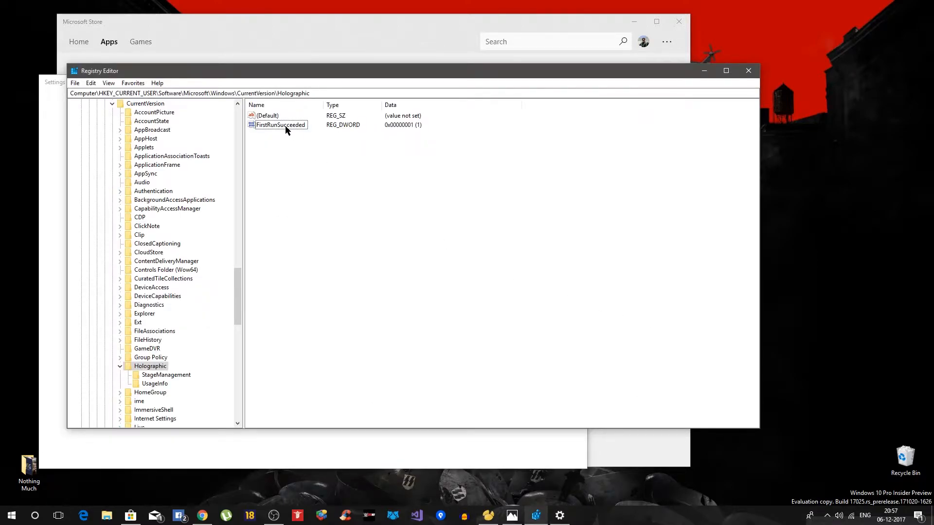
# Toggle FirstRunSucceeded to 0 and back to 1, then close Registry Editor
pyautogui.doubleClick(281, 125)
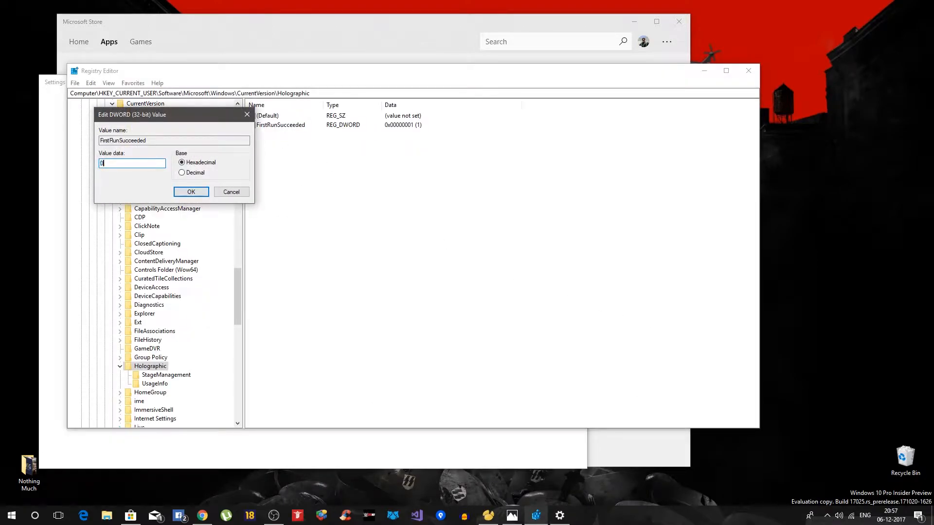
pyautogui.click(190, 191)
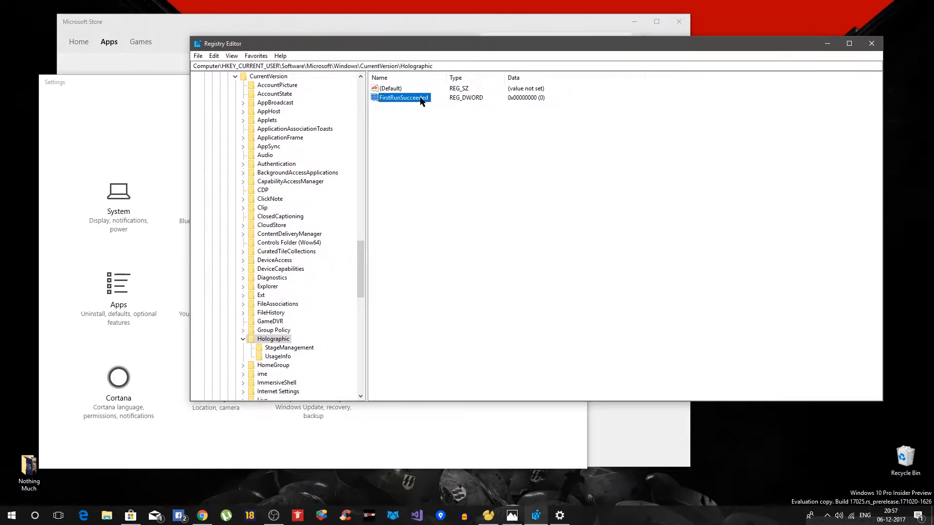
pyautogui.doubleClick(403, 97)
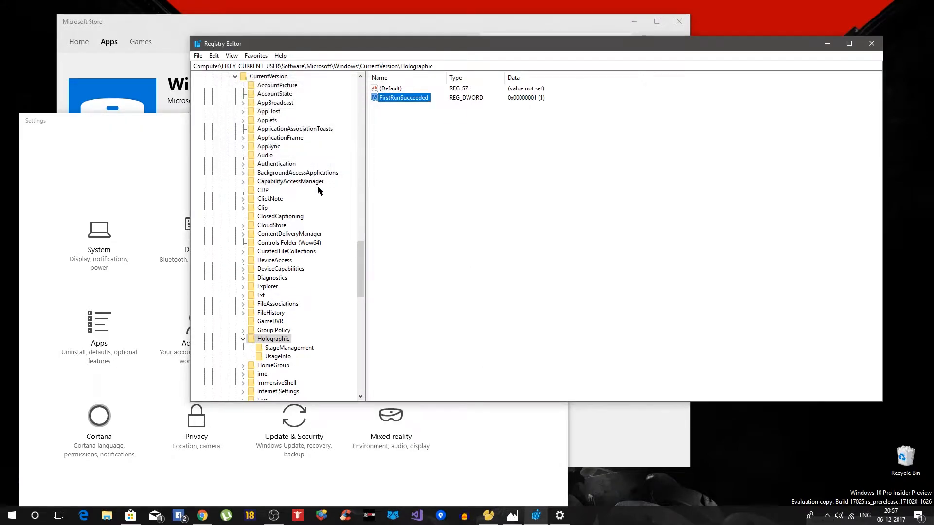
pyautogui.moveTo(616, 198)
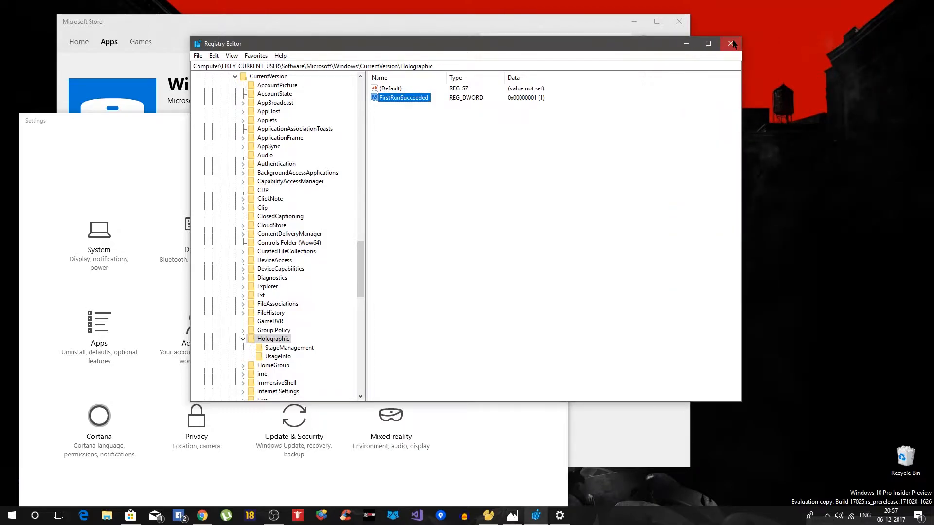
pyautogui.click(732, 43)
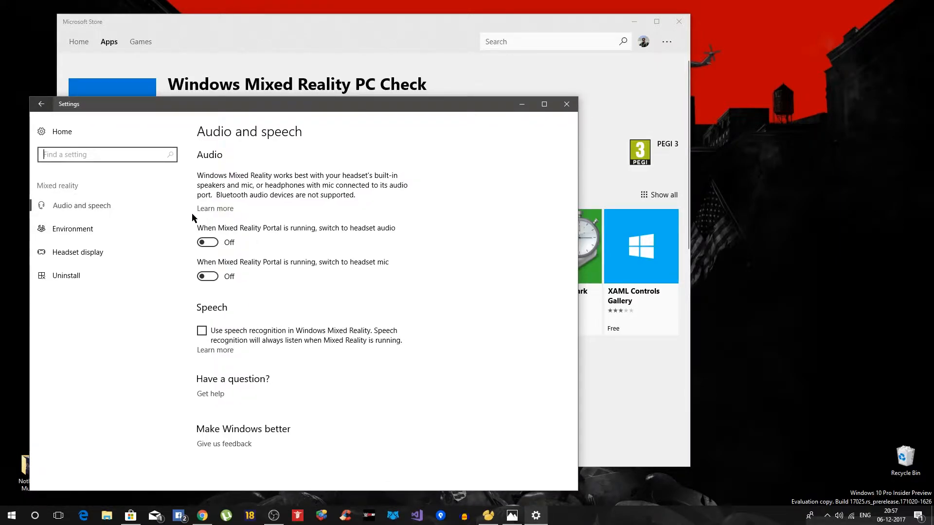
pyautogui.moveTo(250, 234)
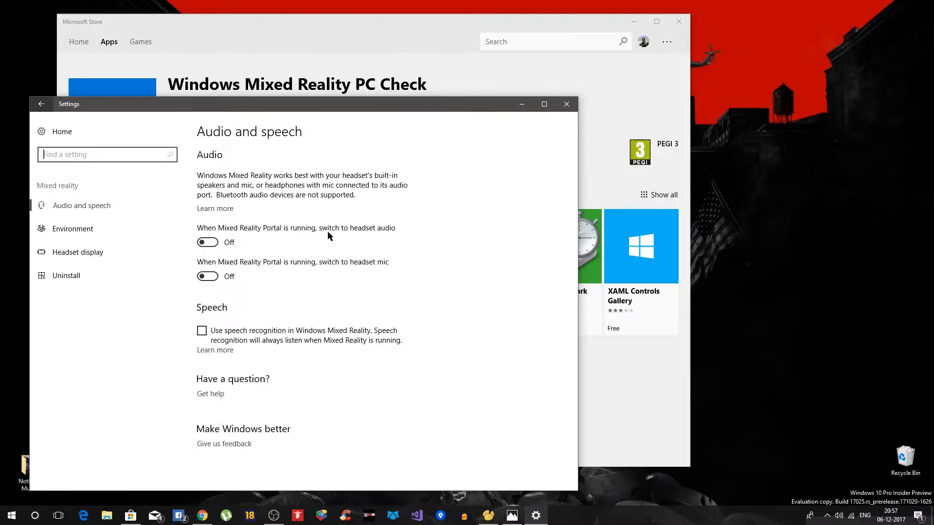
# View the Mixed reality Environment and Headset display pages, then close Settings
pyautogui.click(73, 228)
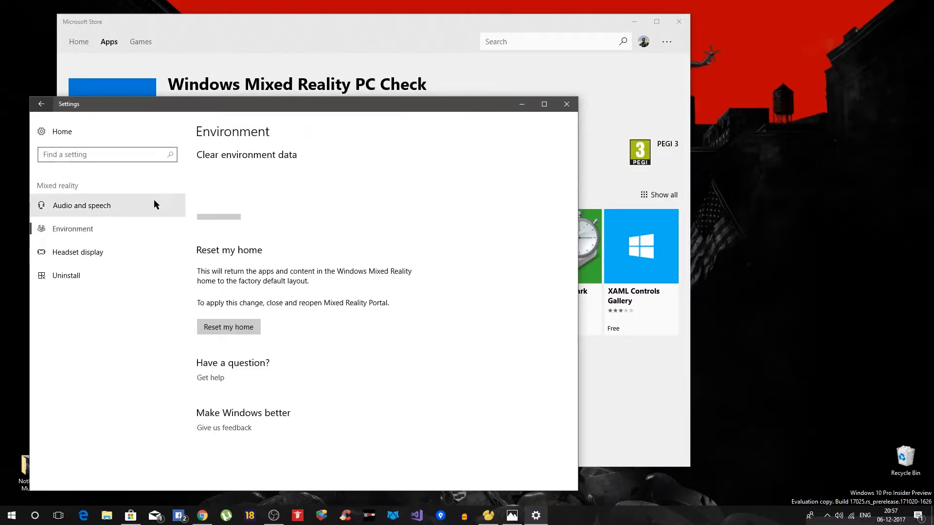
pyautogui.click(77, 252)
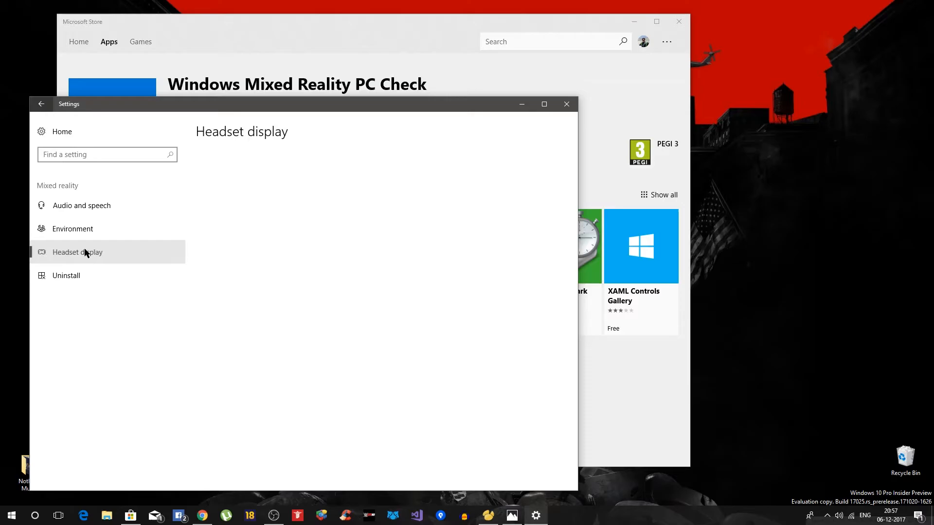
pyautogui.click(77, 252)
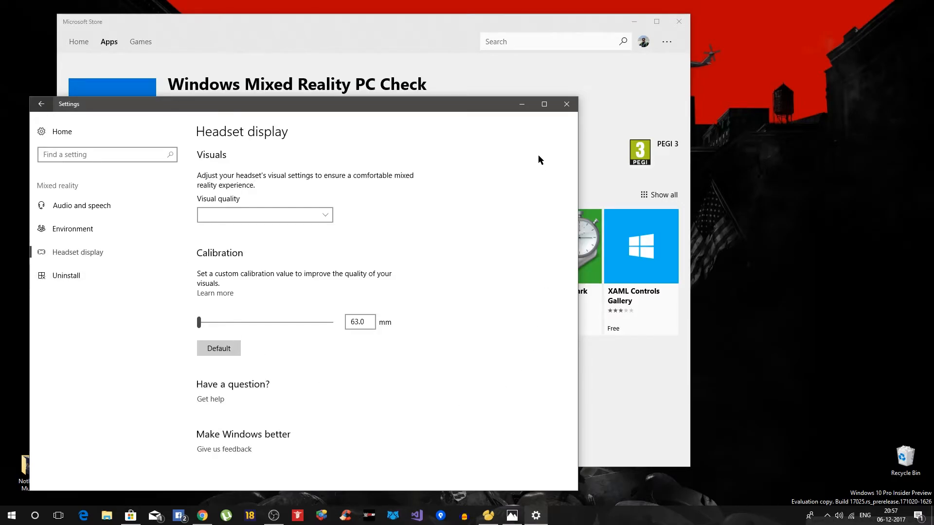
pyautogui.click(565, 103)
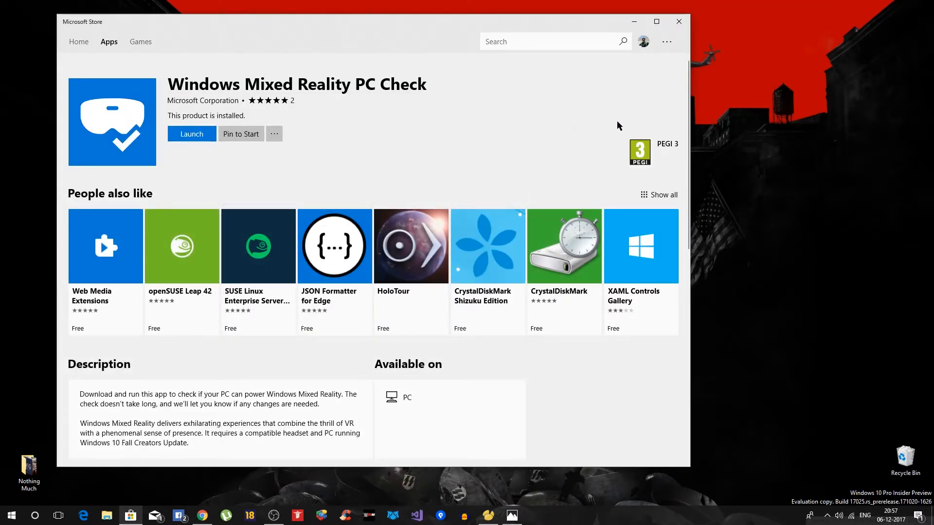
pyautogui.moveTo(335, 28)
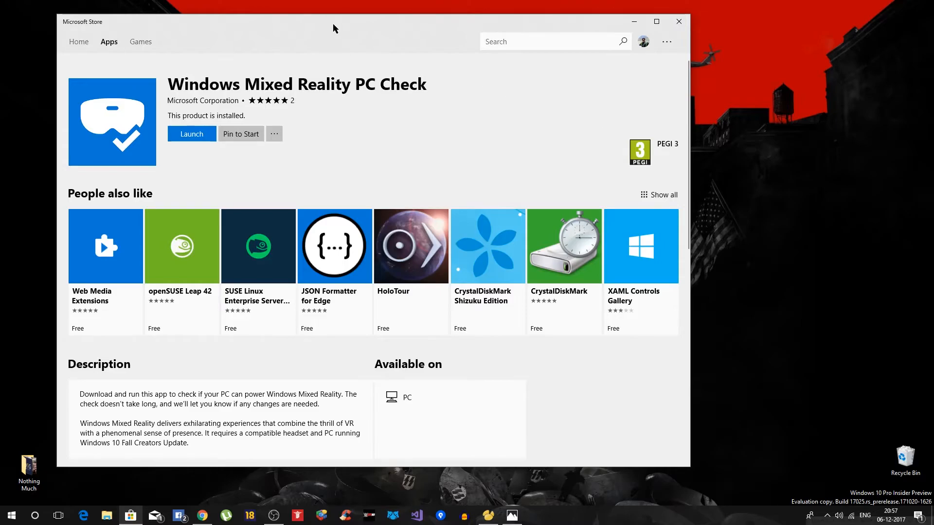
# Drag the Microsoft Store window, showing Windows Mixed Reality PC Check, down and left
pyautogui.moveTo(334, 28); pyautogui.dragTo(286, 61)
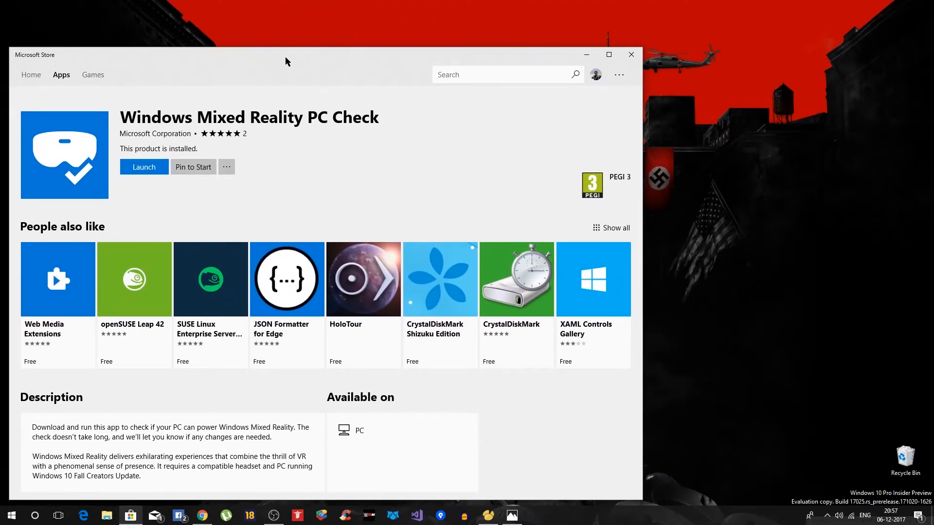